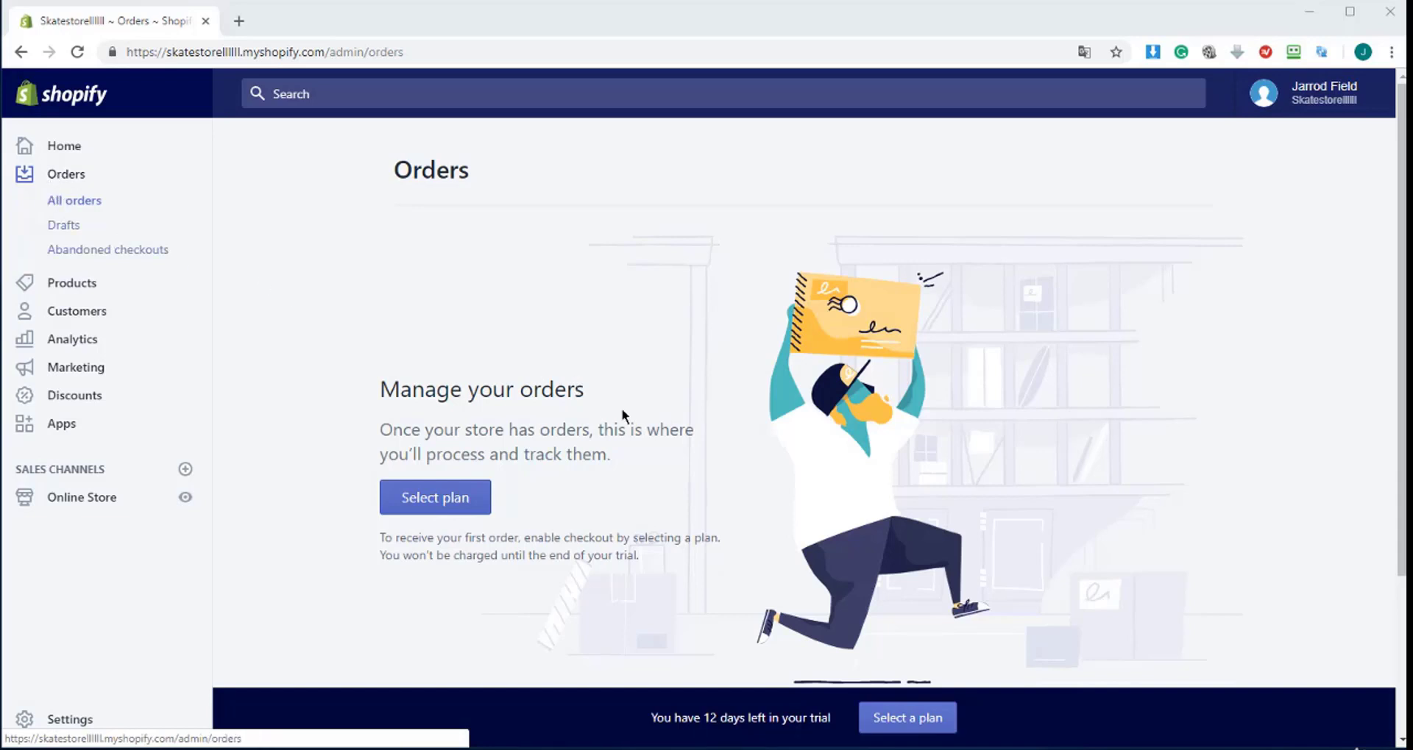
mouse_move(1088, 150)
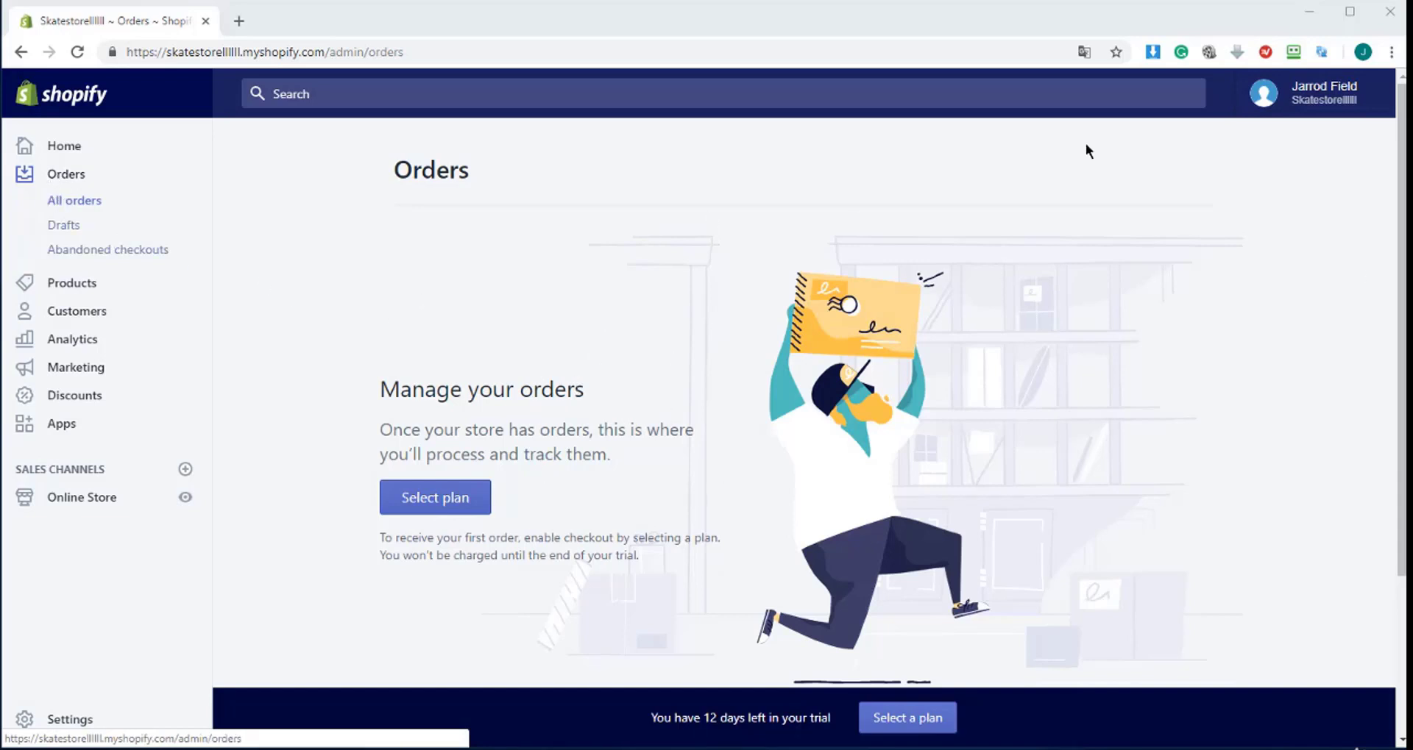
Show the empty Abandoned checkouts page and highlight its full explanation of an unfinished purchase.
scroll(down, 3)
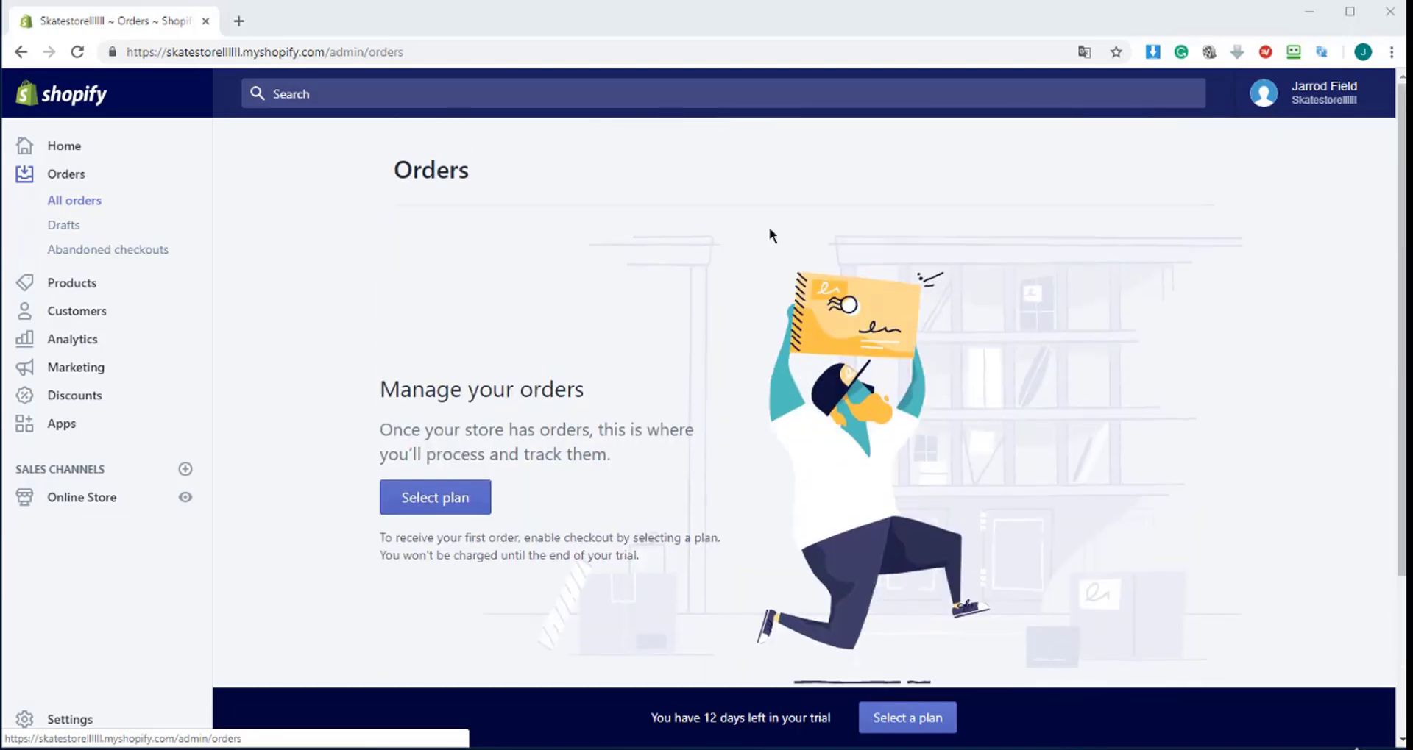
mouse_move(218, 232)
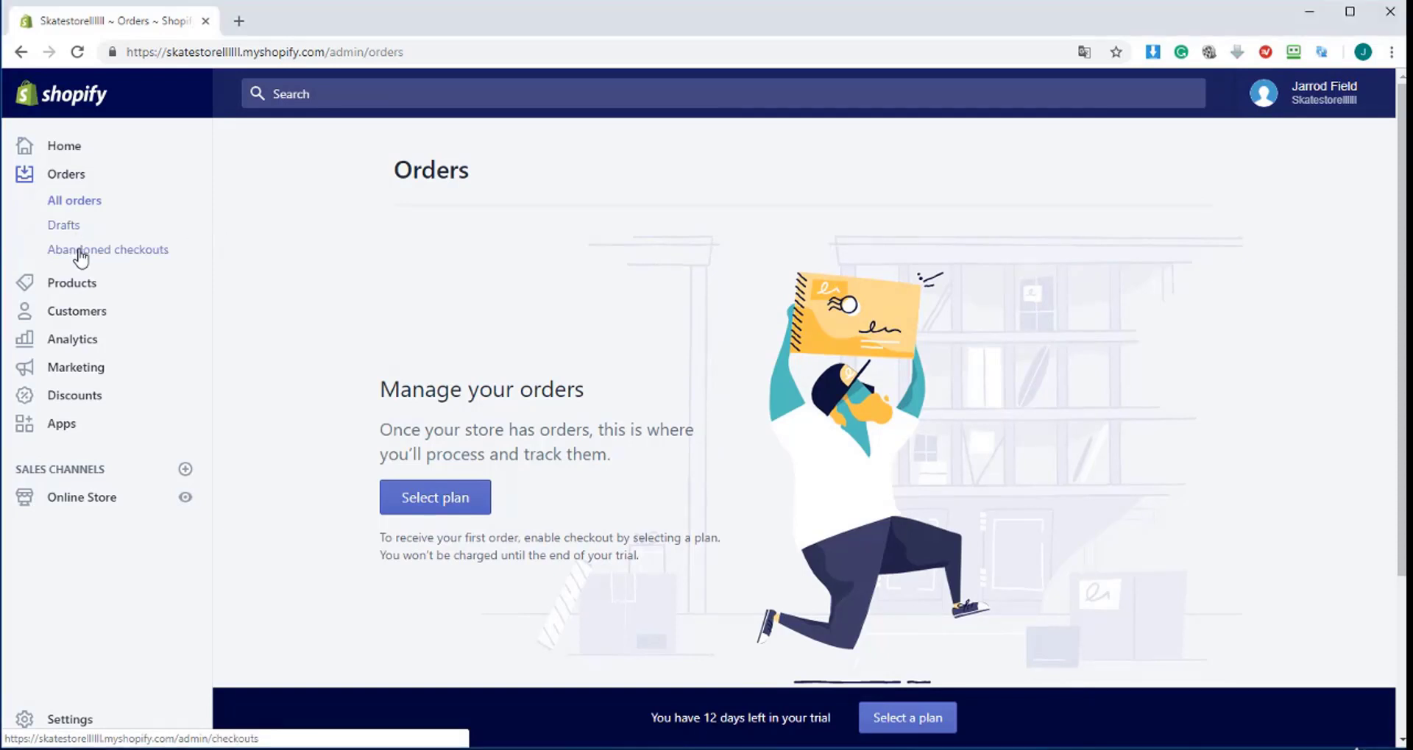
click(108, 250)
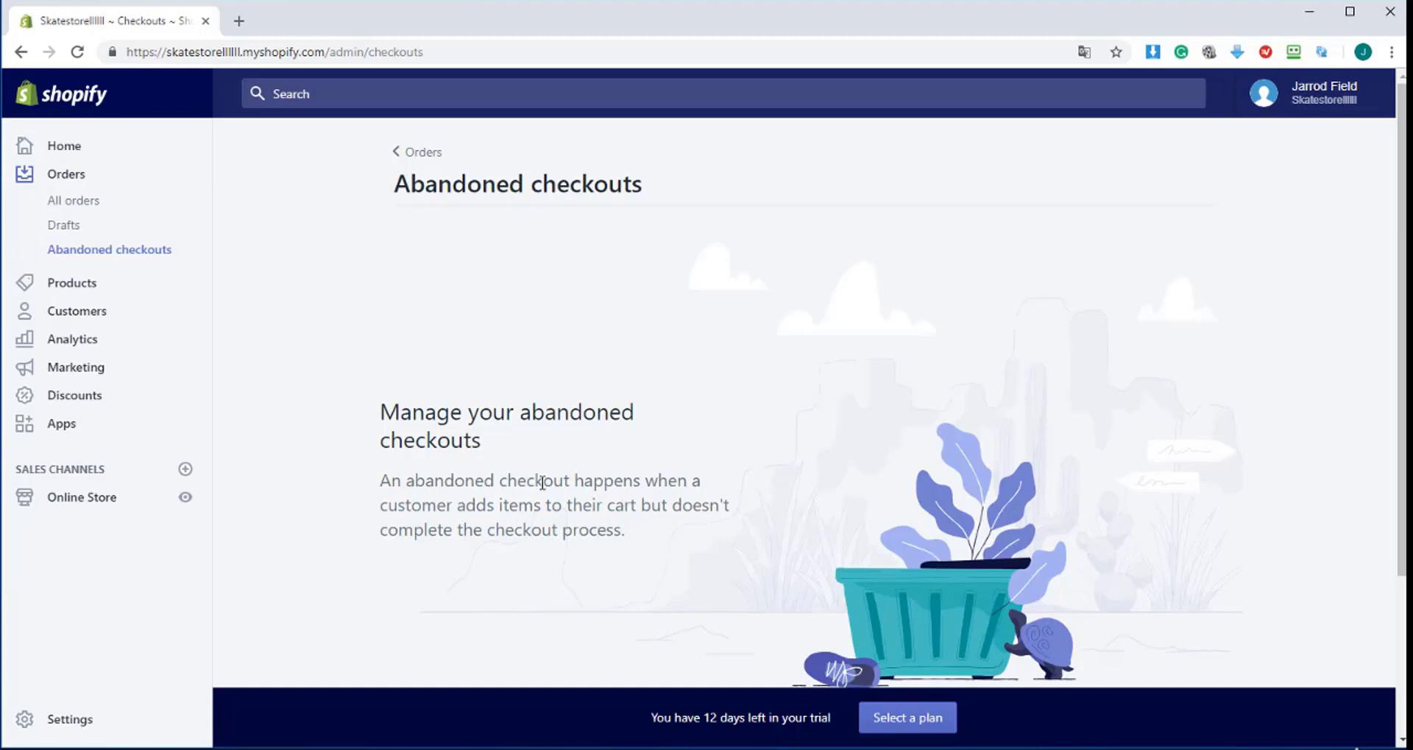
drag(380, 479, 680, 480)
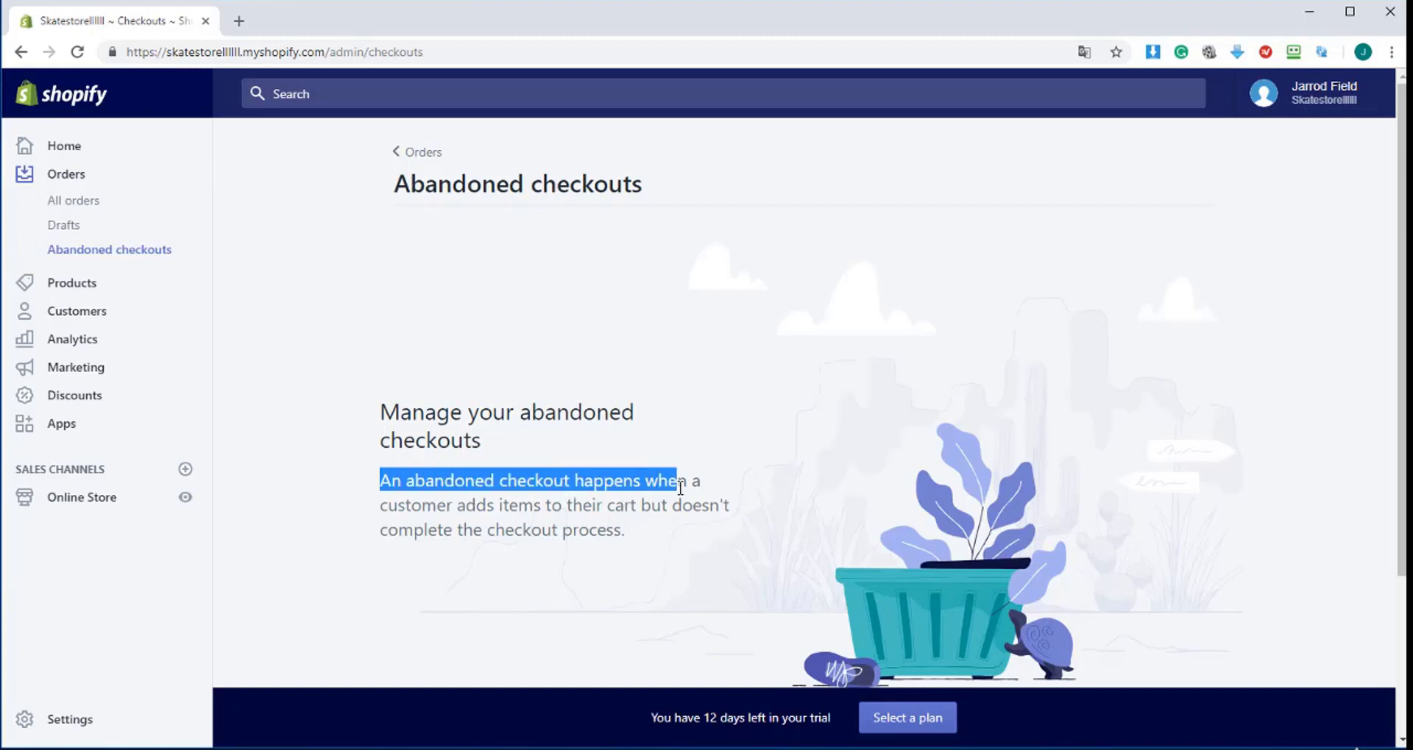
drag(674, 480, 684, 504)
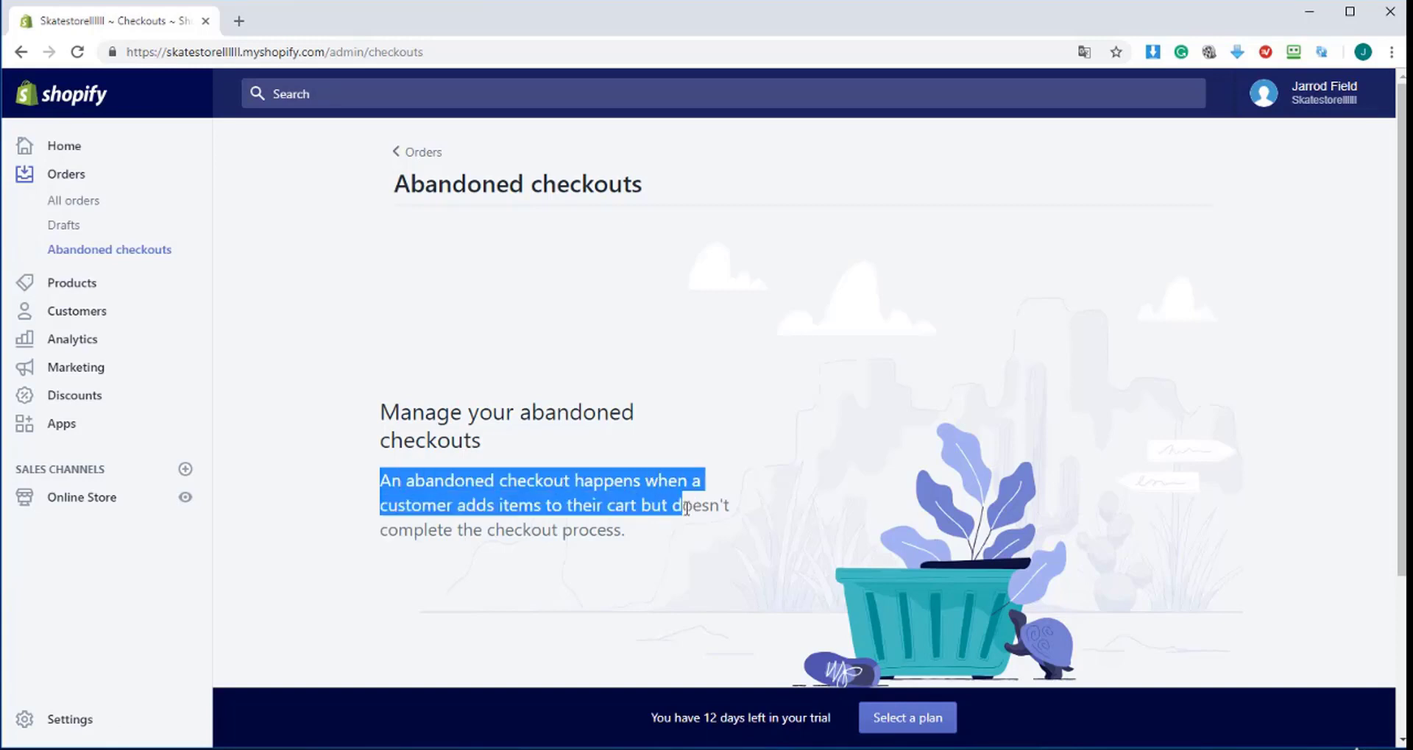
drag(682, 505, 624, 530)
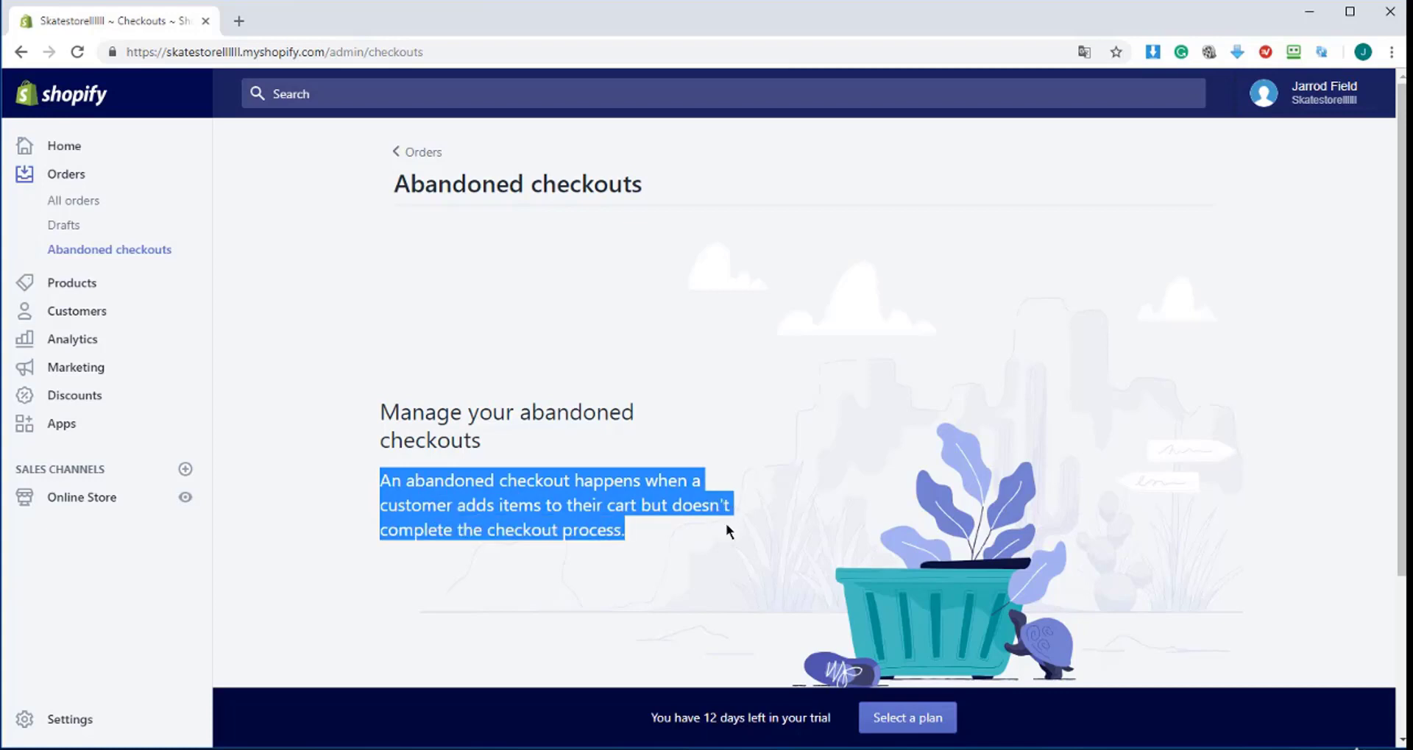
mouse_move(720, 532)
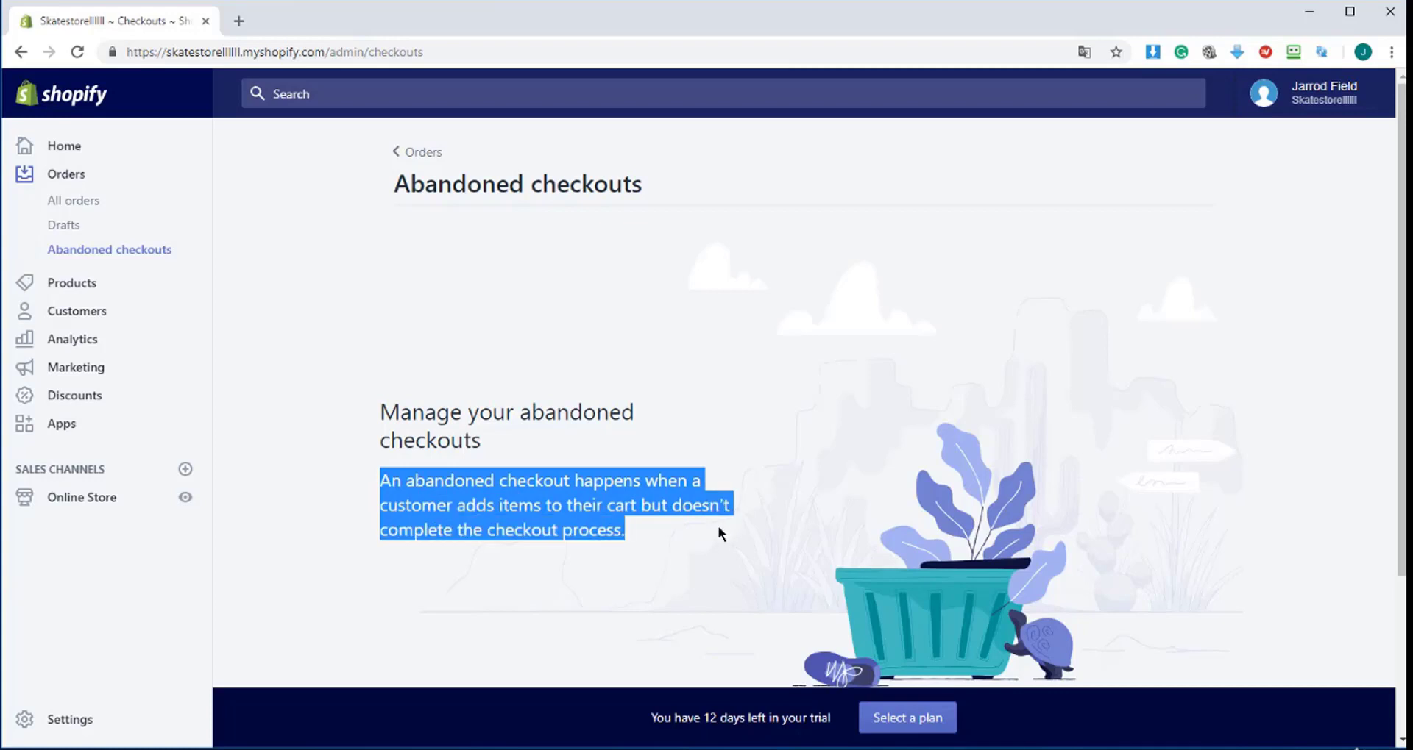
mouse_move(718, 540)
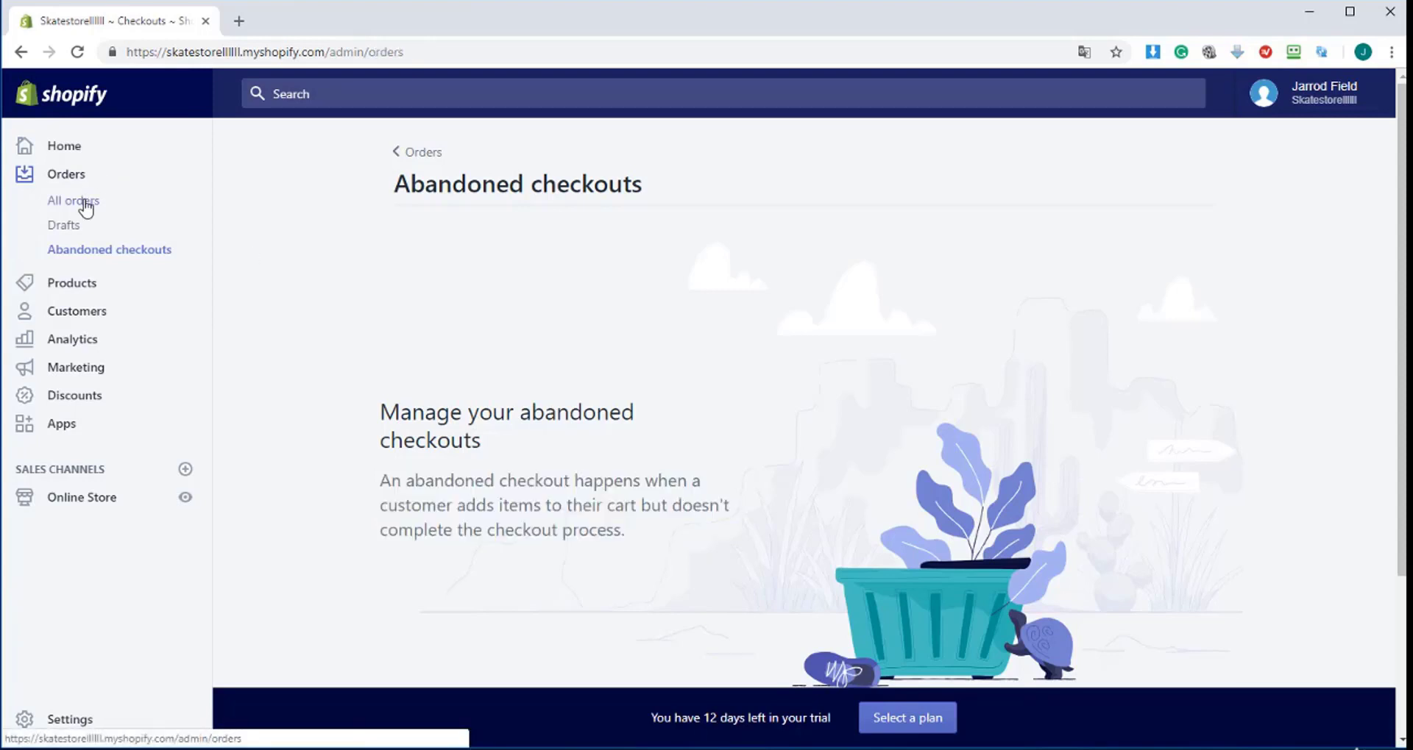
Return to All orders, showing the empty Manage your orders page.
click(73, 200)
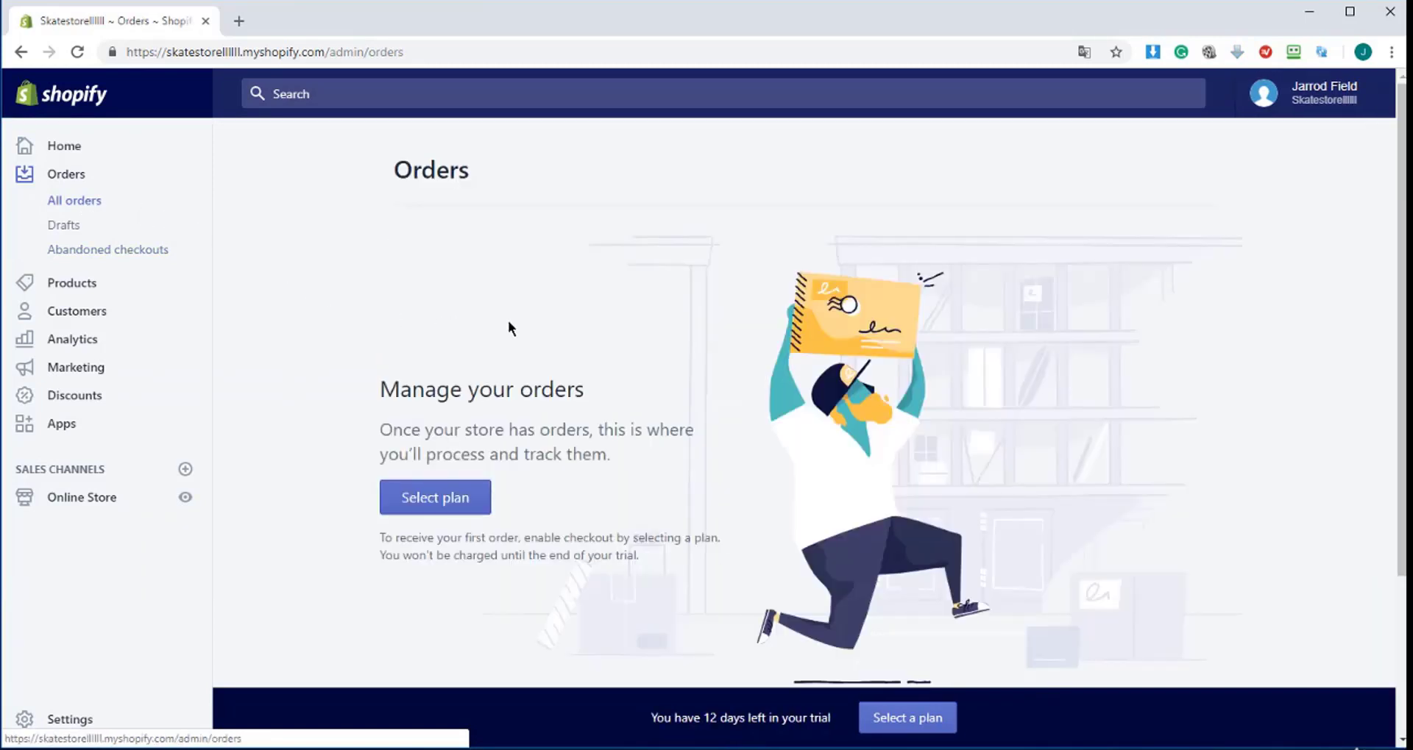
mouse_move(687, 331)
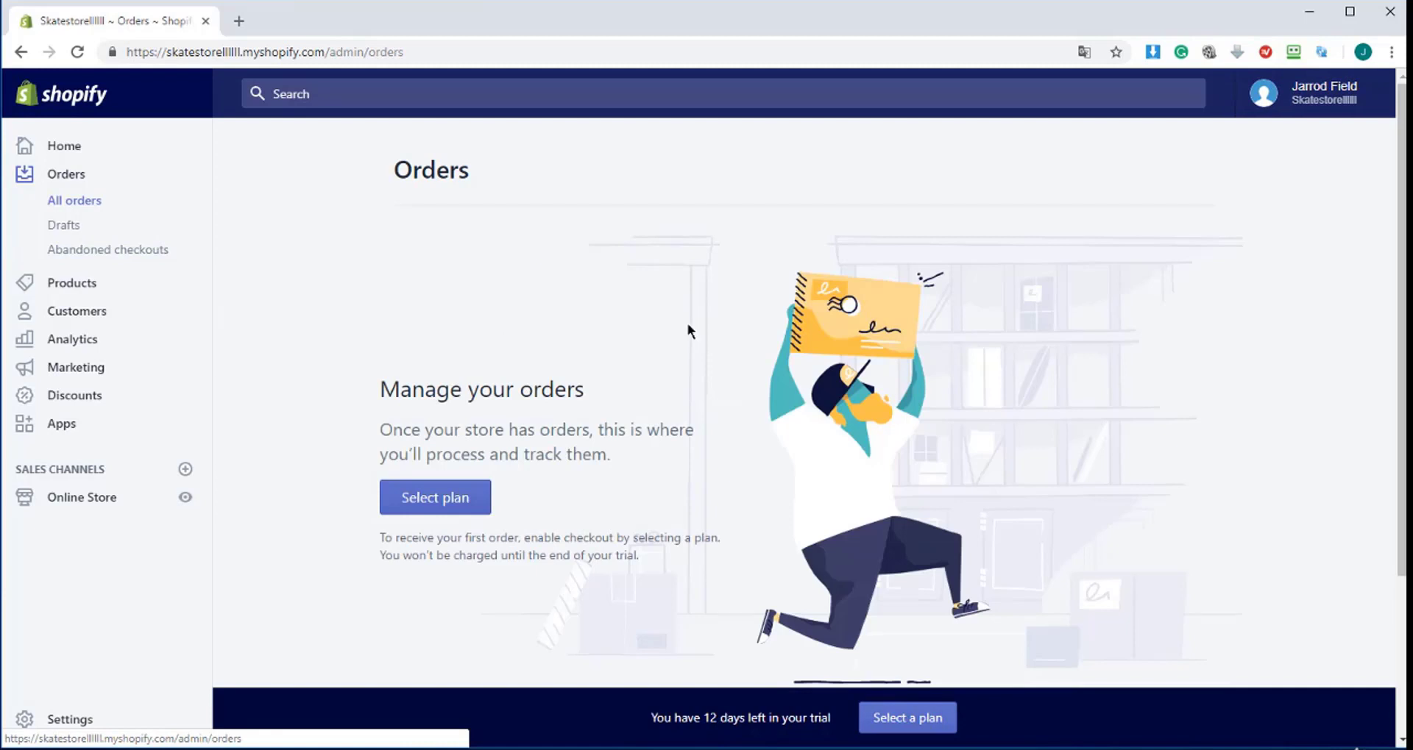
mouse_move(664, 307)
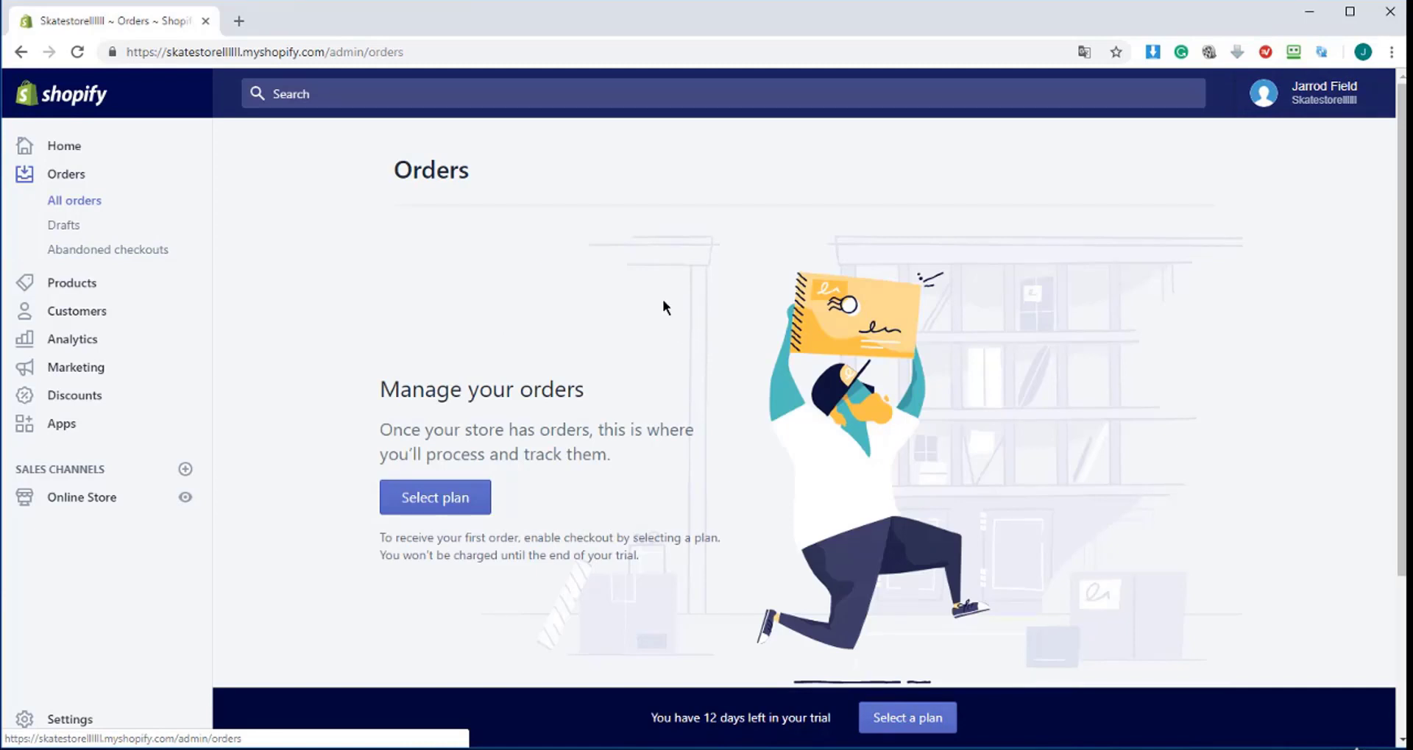